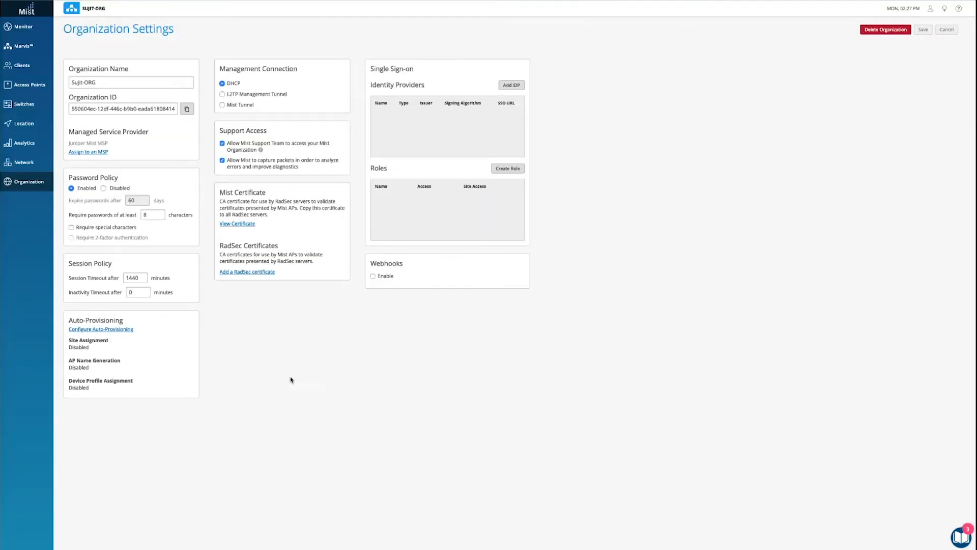
mouse_move(30, 235)
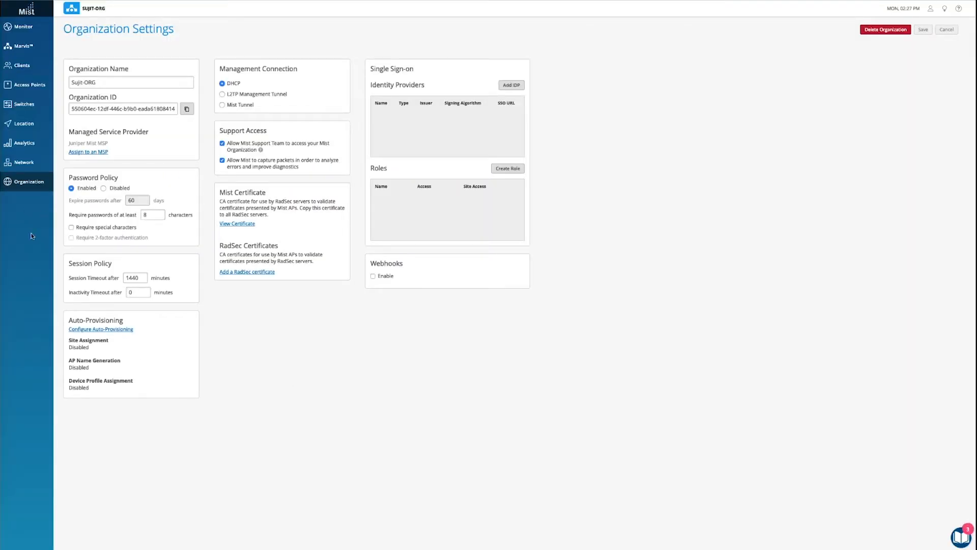
Step: Navigate from the Organization menu to the device Inventory page
left_click(26, 181)
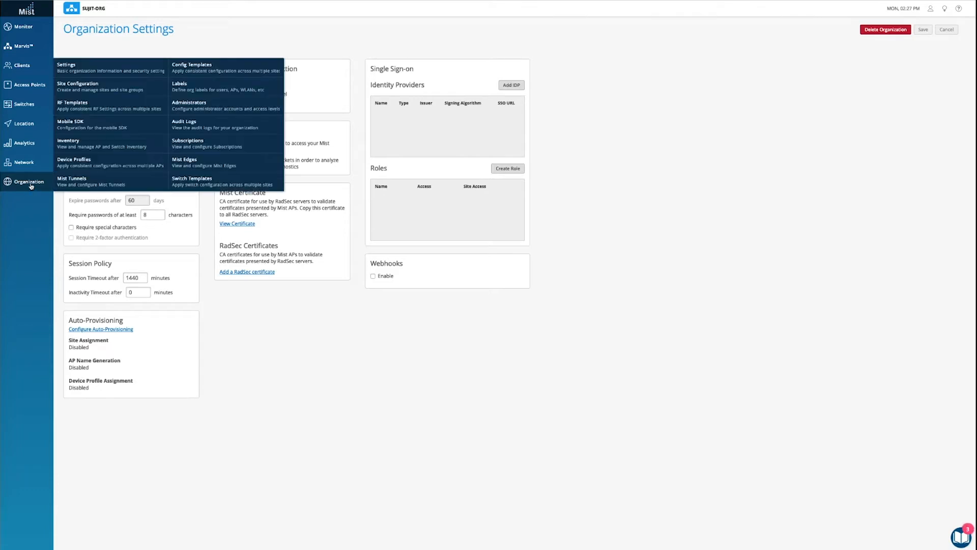
mouse_move(87, 147)
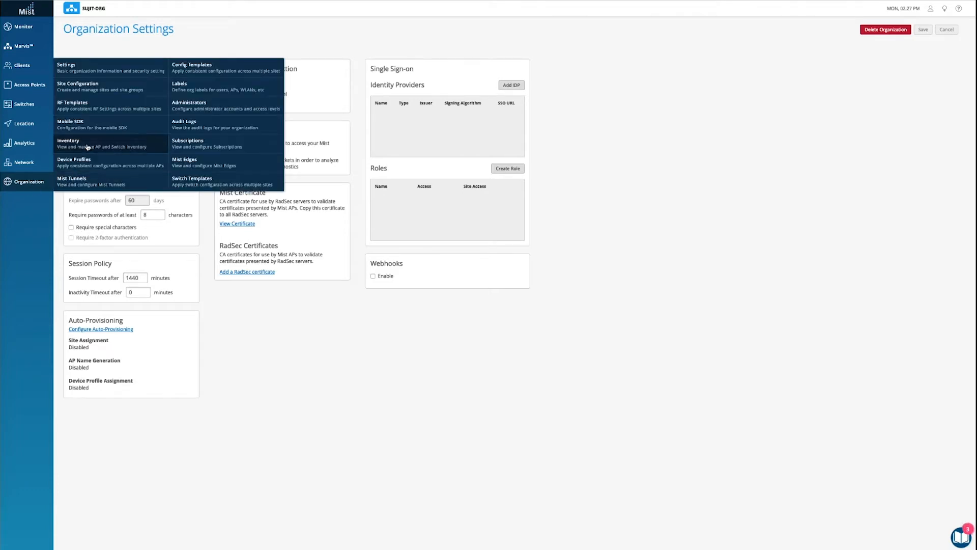
left_click(68, 144)
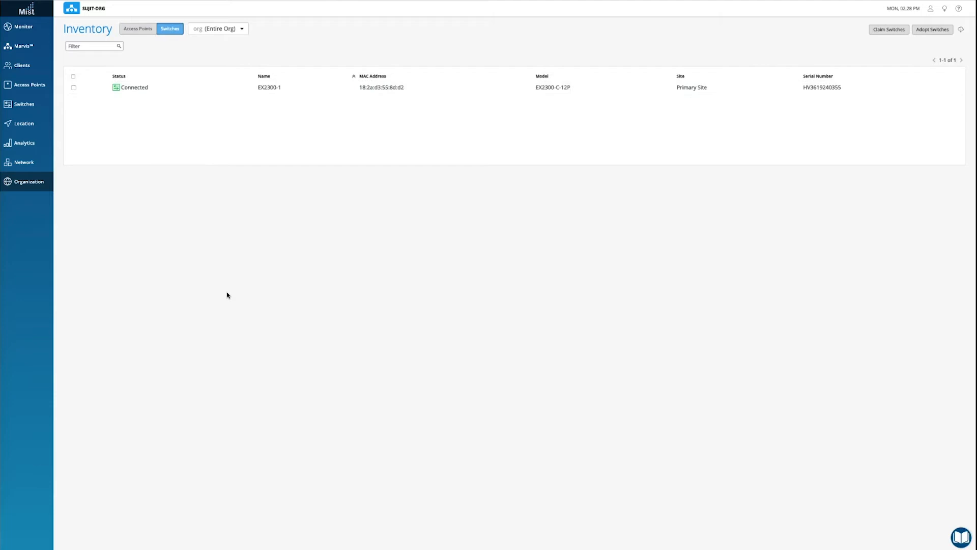
Step: Copy the Switch Adoption CLI commands to the clipboard from Adopt Switches
left_click(931, 29)
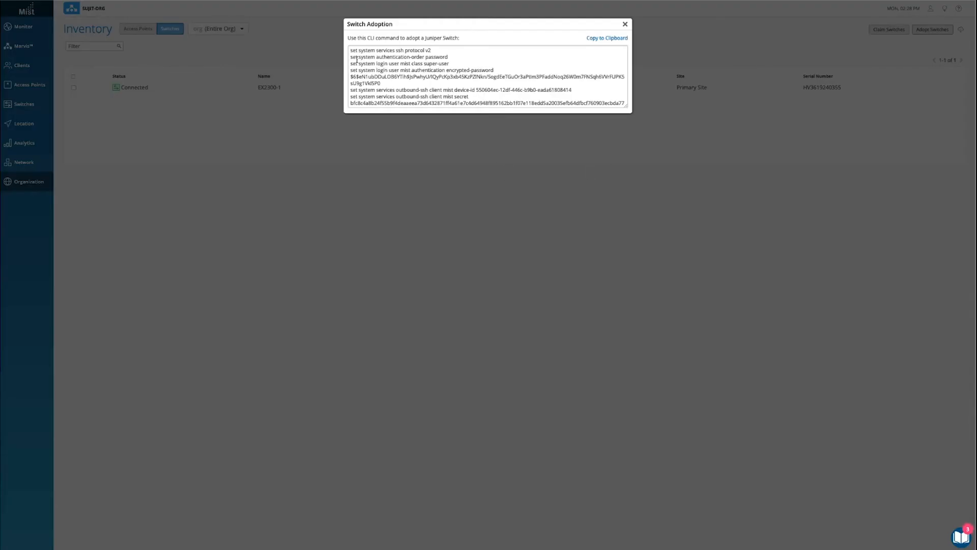
left_click(607, 37)
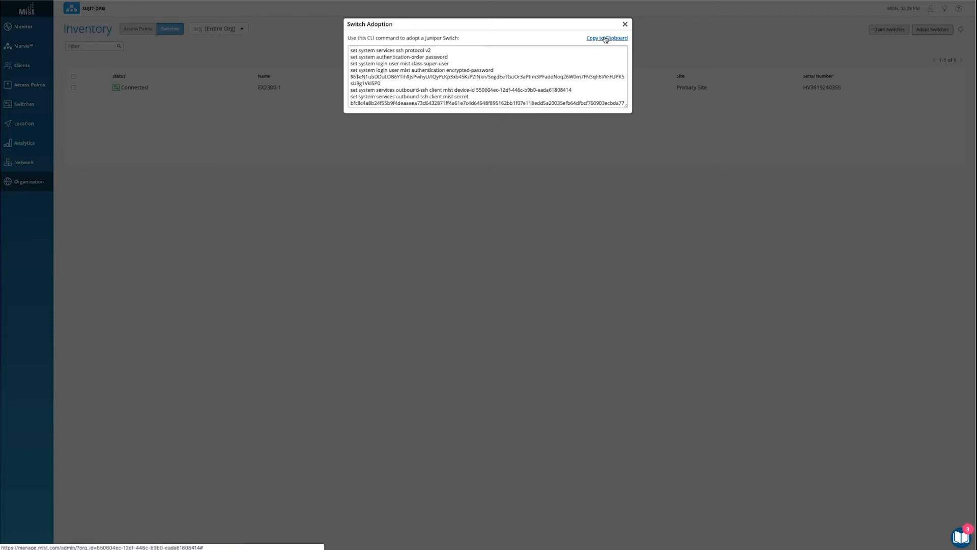
left_click(606, 37)
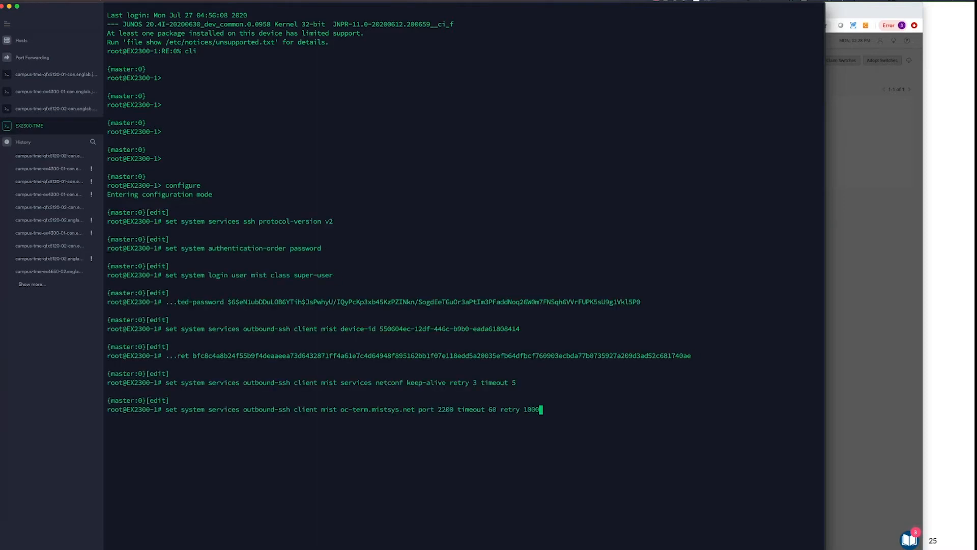
Step: Commit the adoption config, exit, and verify the outbound connection on port 2200
type("commit")
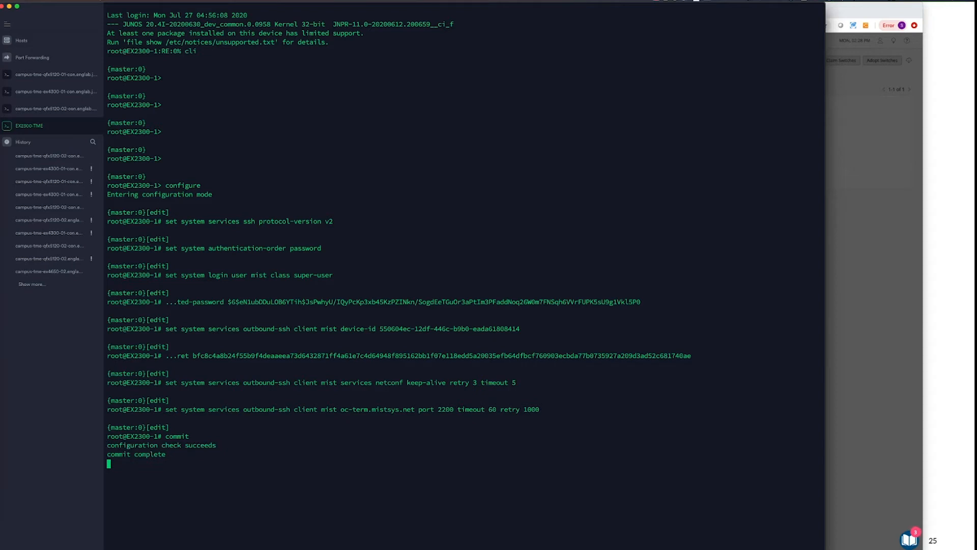
type("em connections |")
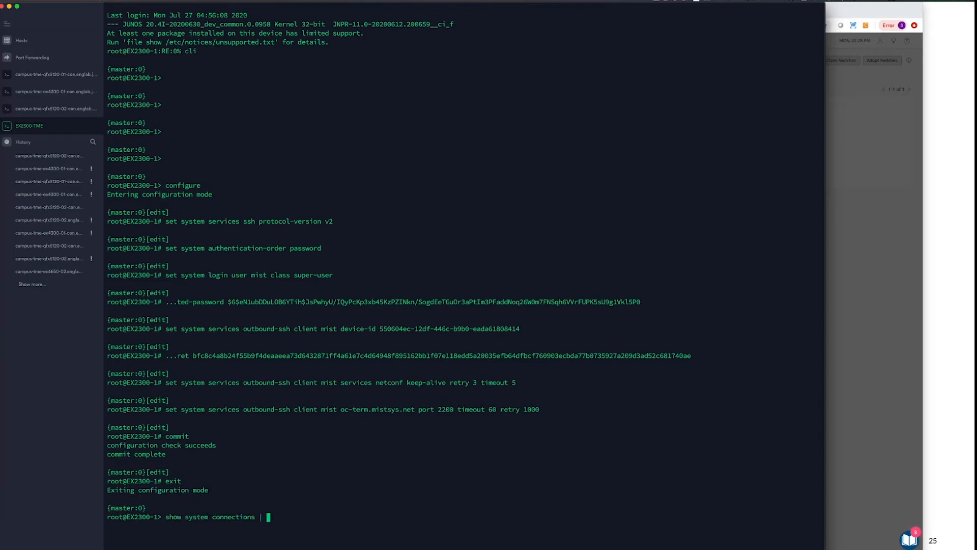
type("grep 2200")
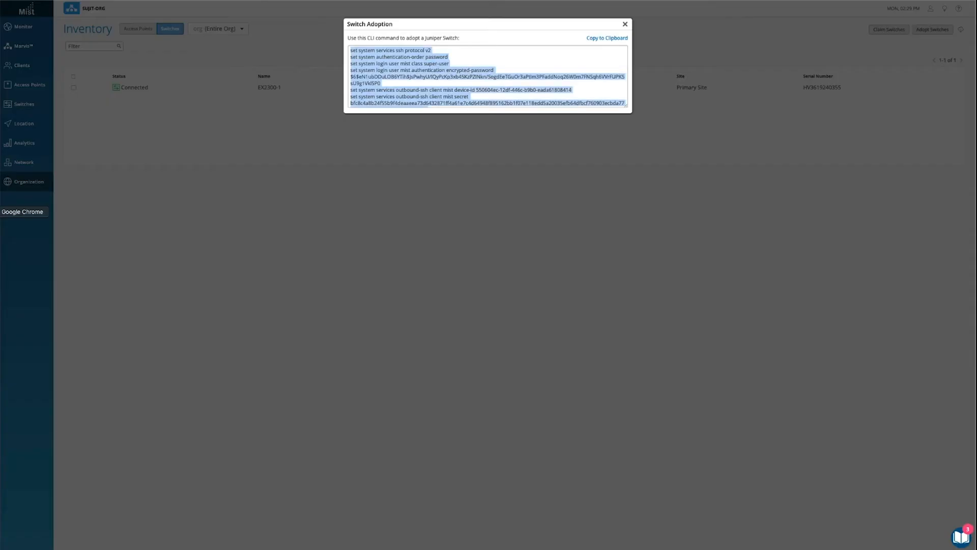
Step: Dismiss the adoption dialog and view EX2300-1's detail page from the site Switches list
left_click(624, 24)
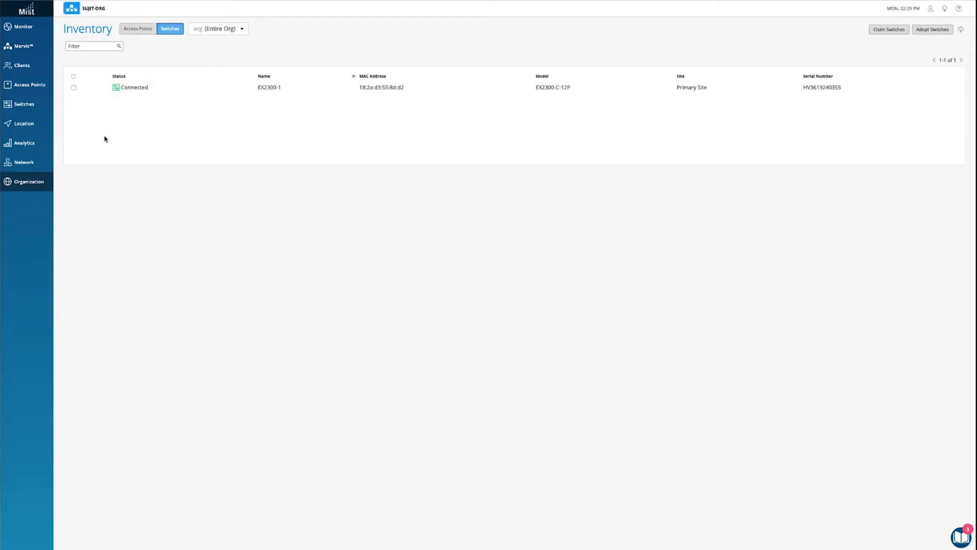
left_click(23, 103)
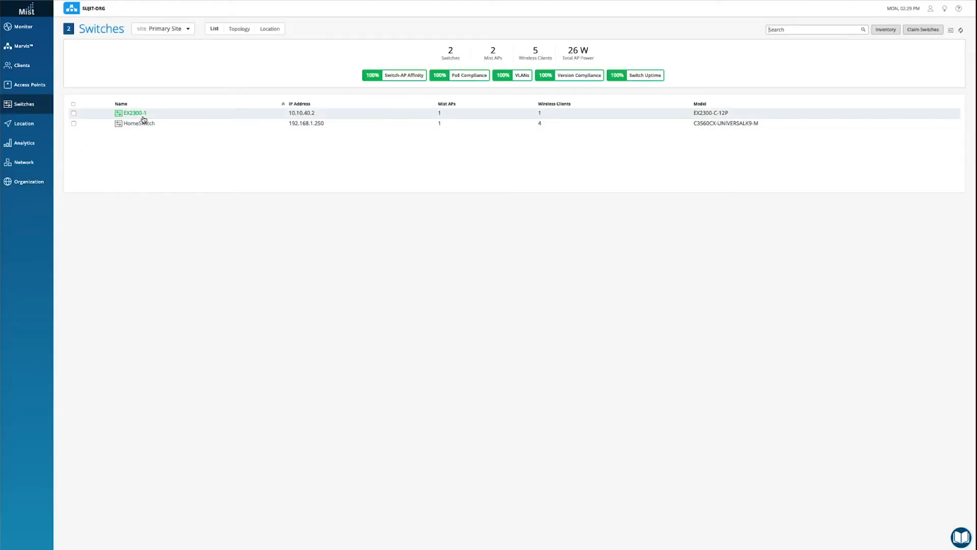
left_click(133, 113)
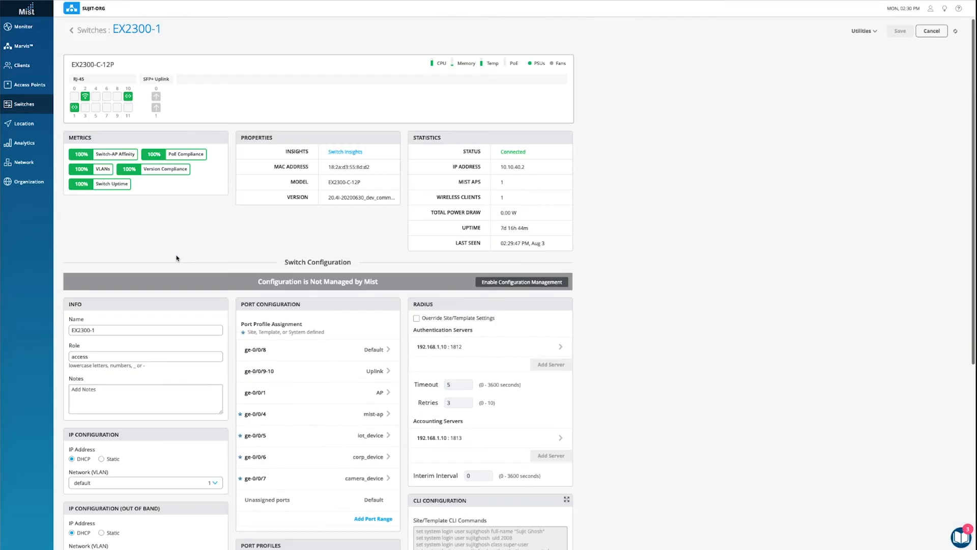
Step: Enable Configuration Management for EX2300-1, save, and confirm the overwrite warning
left_click(520, 282)
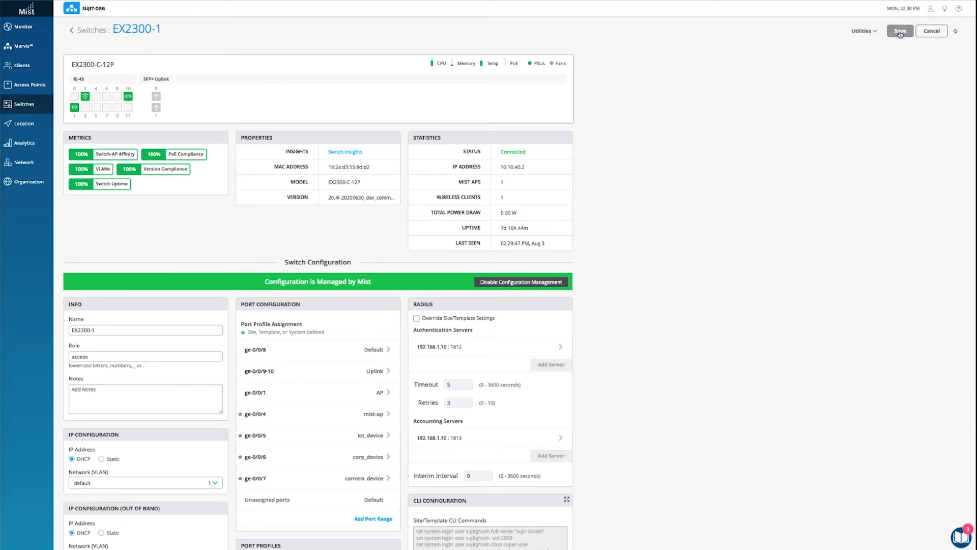
left_click(898, 30)
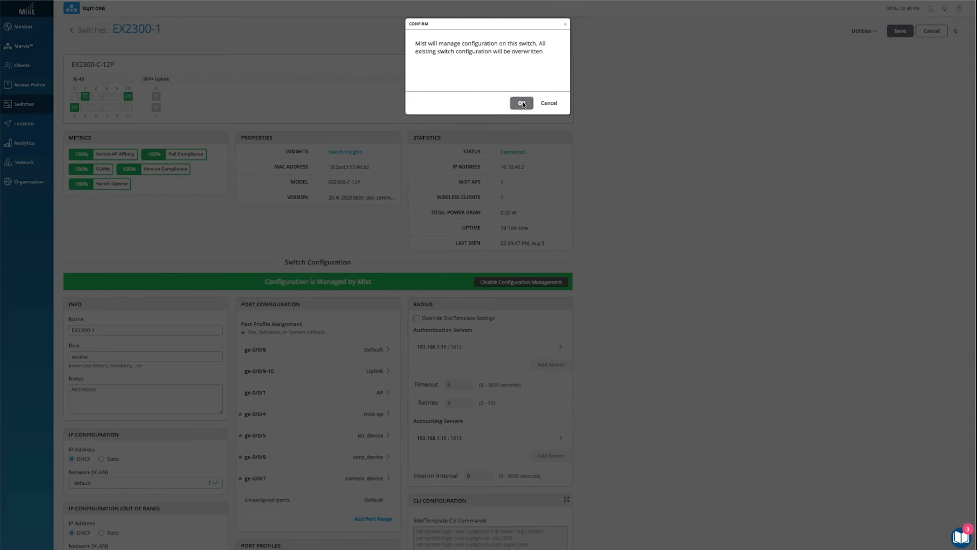
left_click(521, 102)
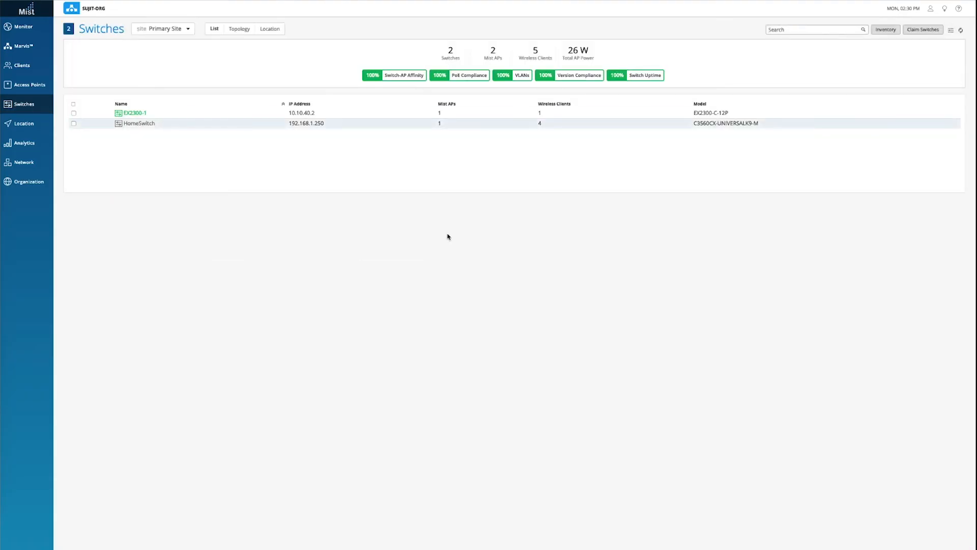